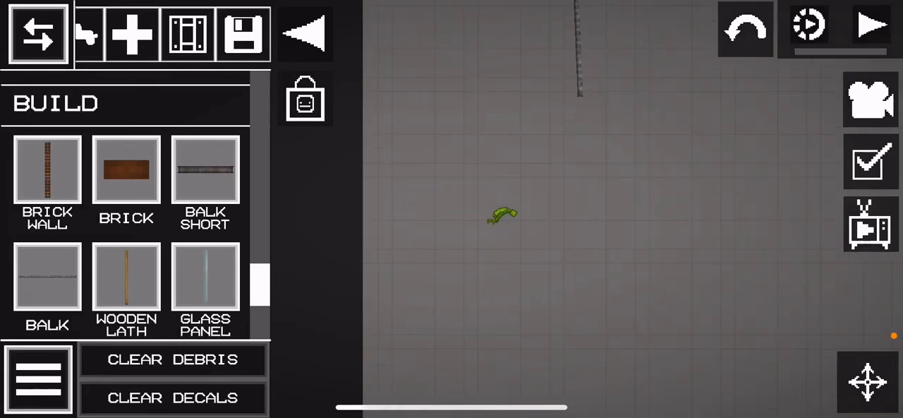
Spawn the Robotic Squid on a dark map and toggle the simulation between play and pause
{"action": "left_click", "coordinate": [868, 26]}
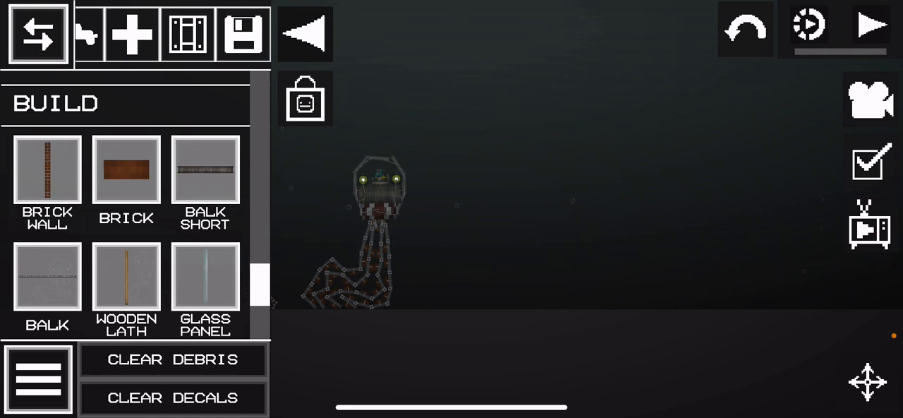
{"action": "left_click", "coordinate": [871, 27]}
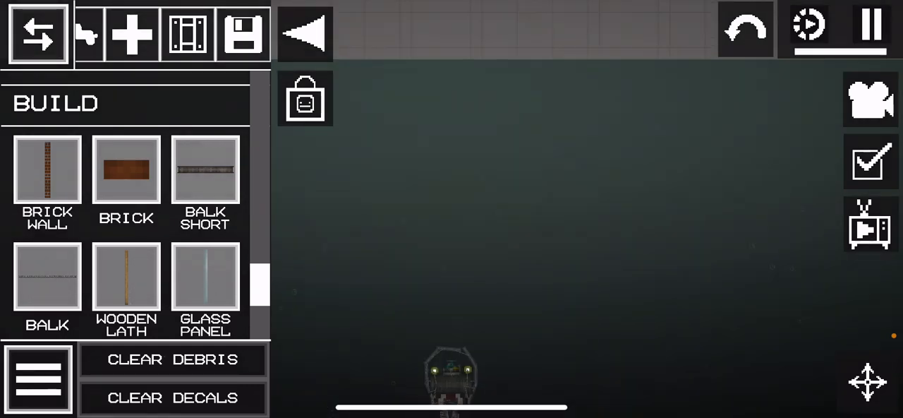
{"action": "left_click", "coordinate": [870, 28]}
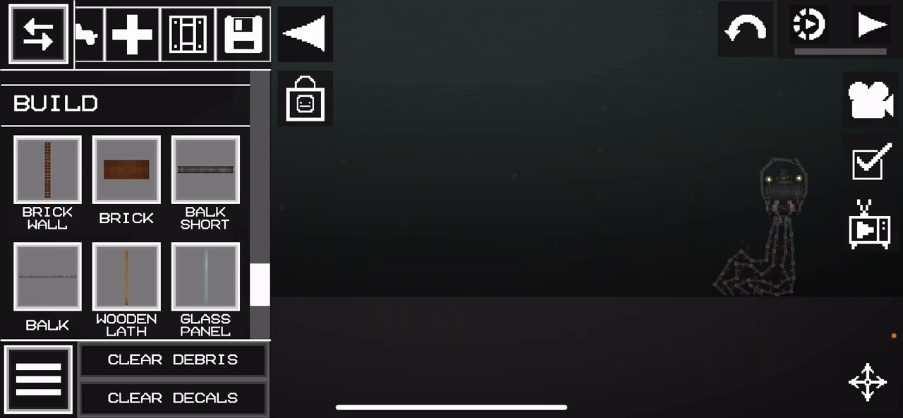
{"action": "left_click", "coordinate": [870, 27]}
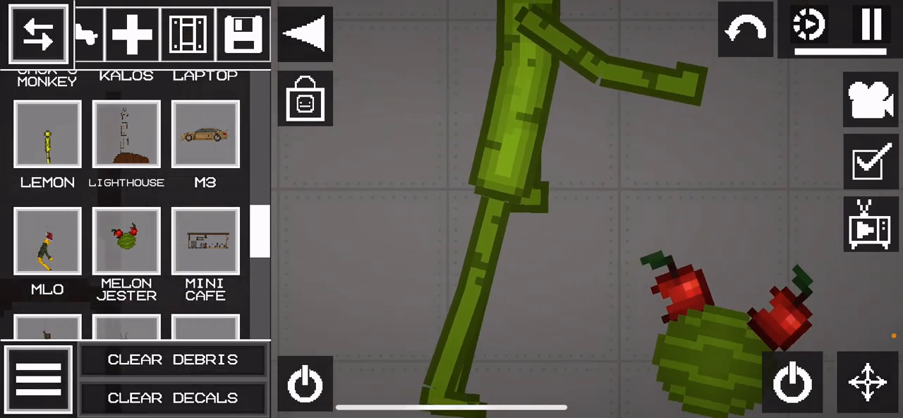
Pause and resume the simulation while the knife-wielding melon stabs the Melon Jester
{"action": "left_click", "coordinate": [871, 26]}
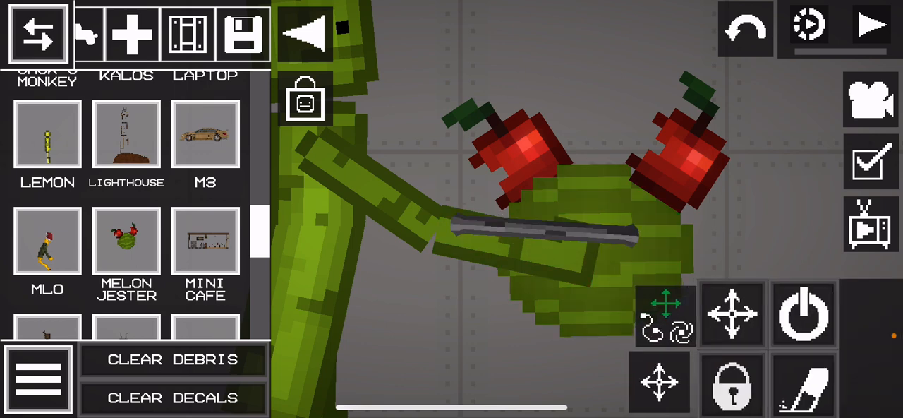
{"action": "left_click", "coordinate": [869, 26]}
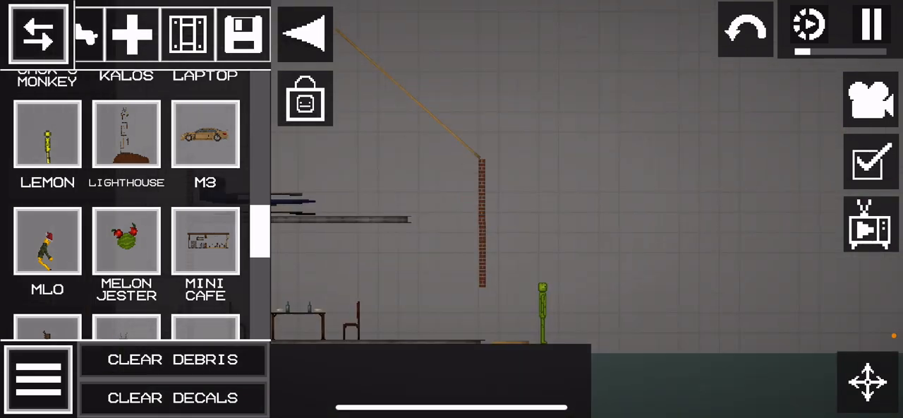
Collapse the side item catalog while the large Robotic Squid grabs the melon
{"action": "left_click", "coordinate": [173, 359]}
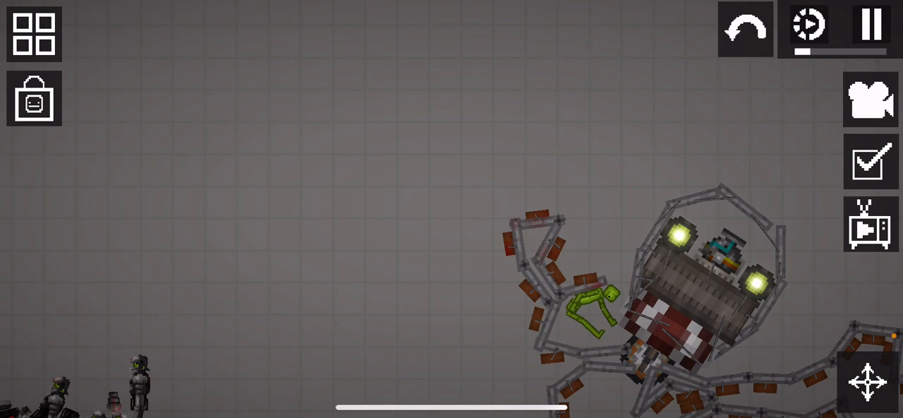
Pause, drop a large boulder onto the Robotic Squid, and resume the simulation
{"action": "left_click", "coordinate": [868, 26]}
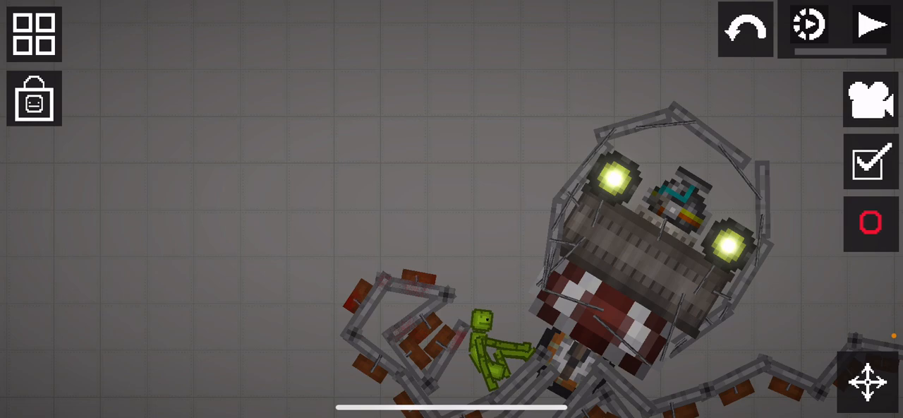
{"action": "left_click", "coordinate": [869, 27]}
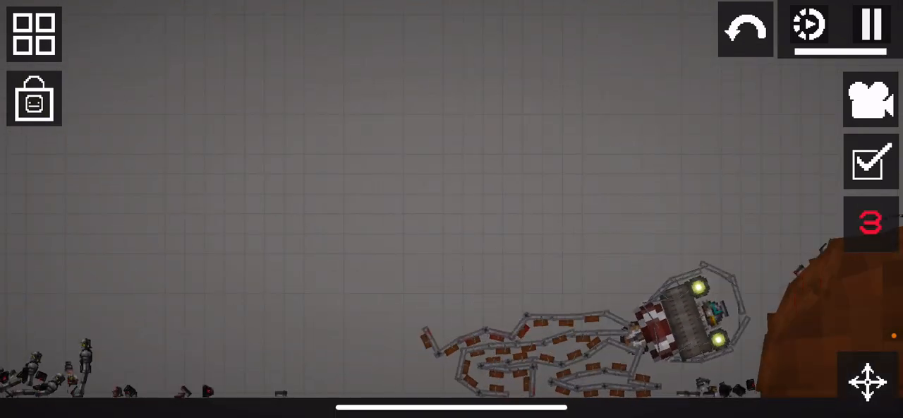
{"action": "left_click", "coordinate": [869, 26]}
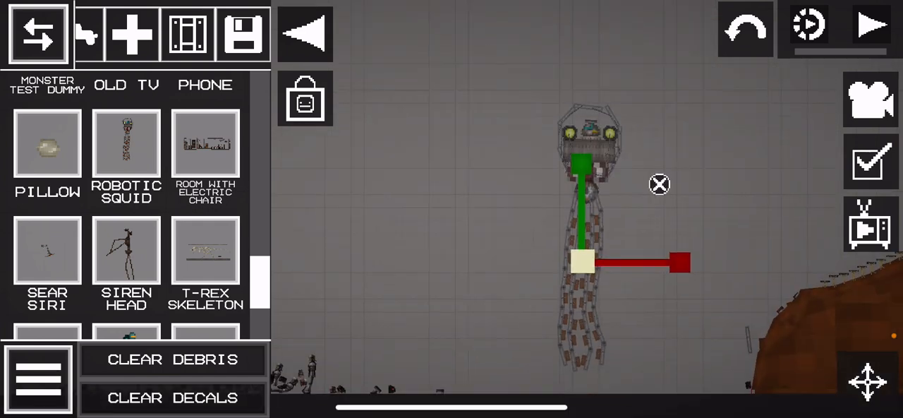
Place a new Robotic Squid mid-scene with the move gizmo and resume the simulation
{"action": "left_click", "coordinate": [870, 26]}
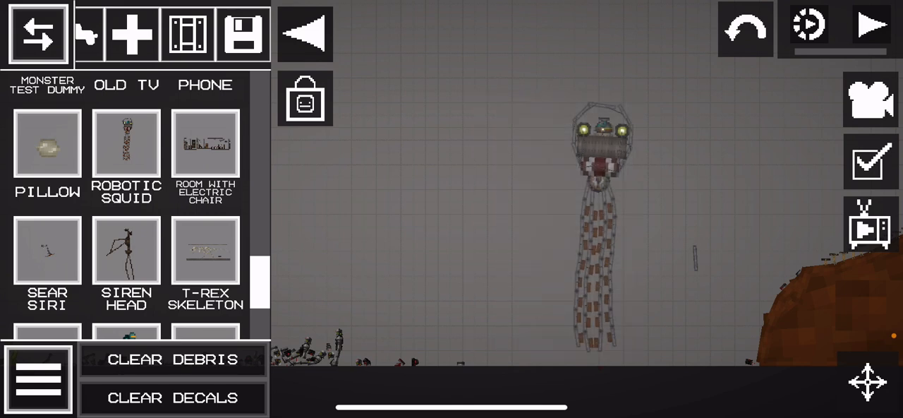
{"action": "left_click", "coordinate": [607, 141]}
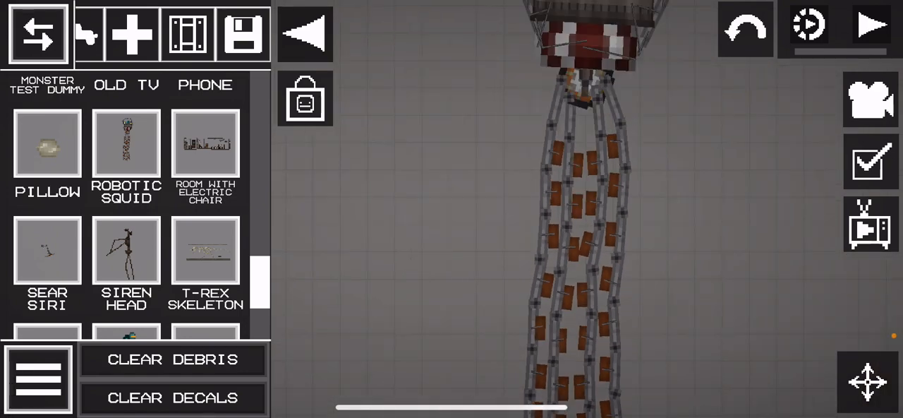
{"action": "left_click", "coordinate": [868, 26]}
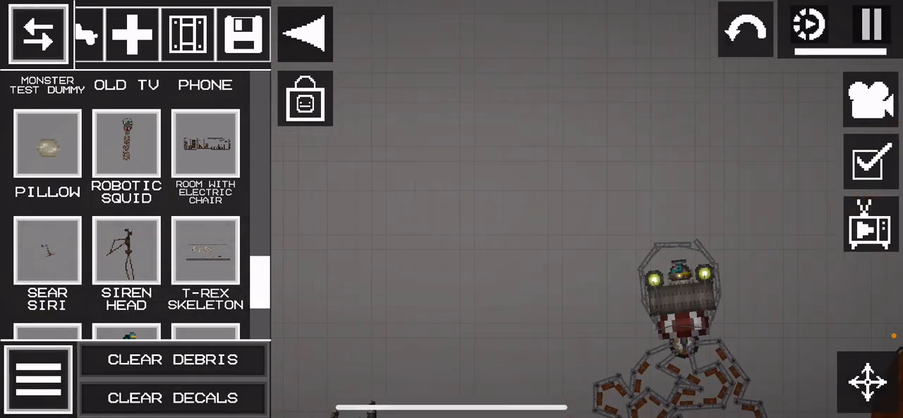
Pick Robotic Squid from the spawn item list, place it on the map, and run the simulation
{"action": "left_click", "coordinate": [870, 29]}
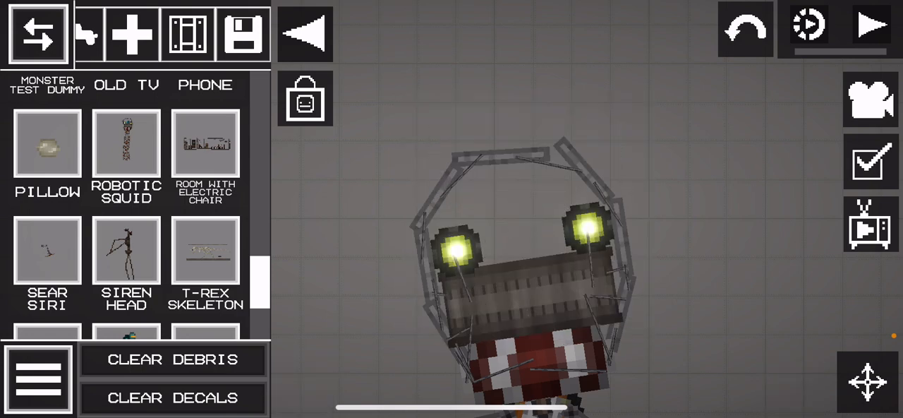
{"action": "left_click", "coordinate": [871, 27]}
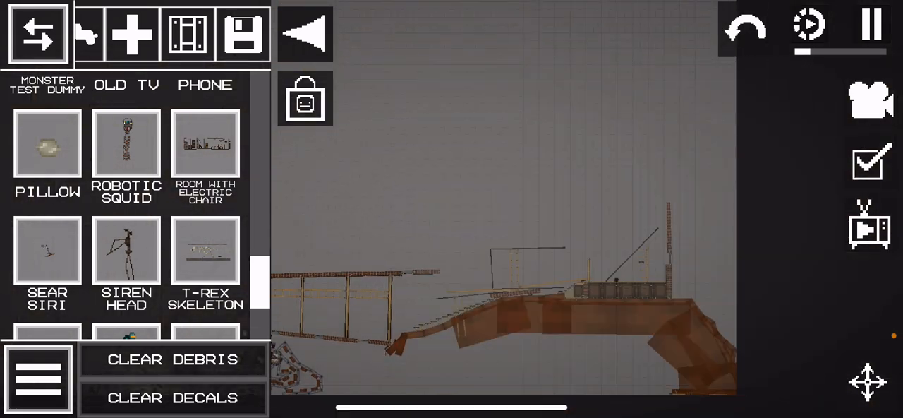
{"action": "left_click", "coordinate": [175, 358]}
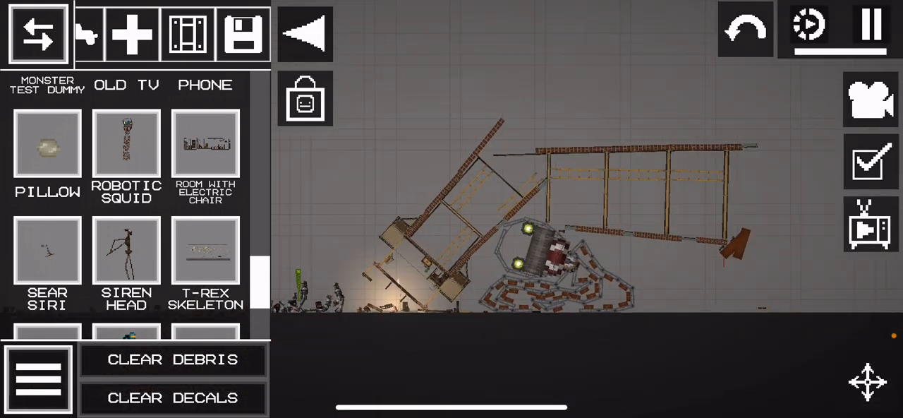
{"action": "left_click", "coordinate": [870, 27]}
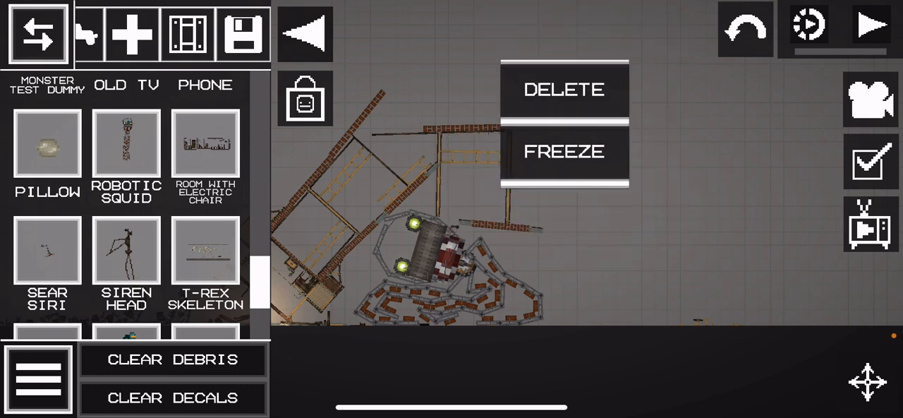
{"action": "left_click", "coordinate": [871, 28]}
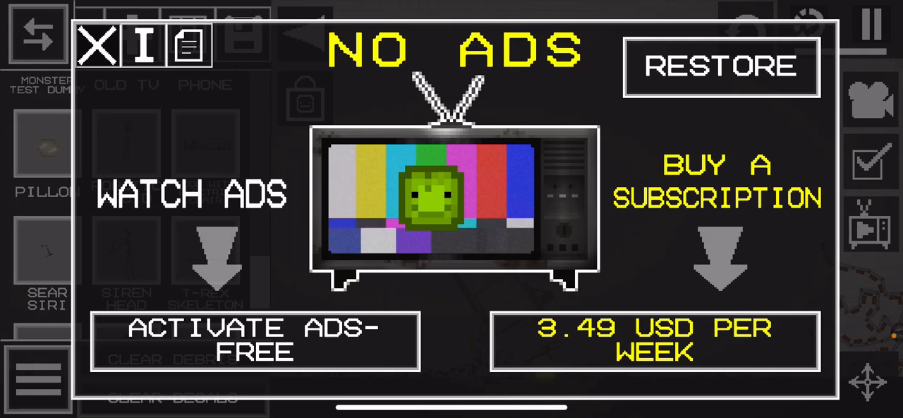
{"action": "left_click", "coordinate": [96, 43]}
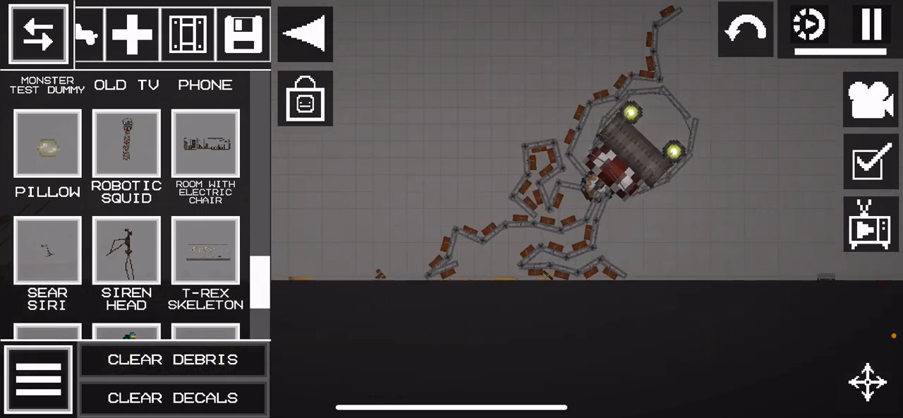
{"action": "left_click", "coordinate": [865, 24]}
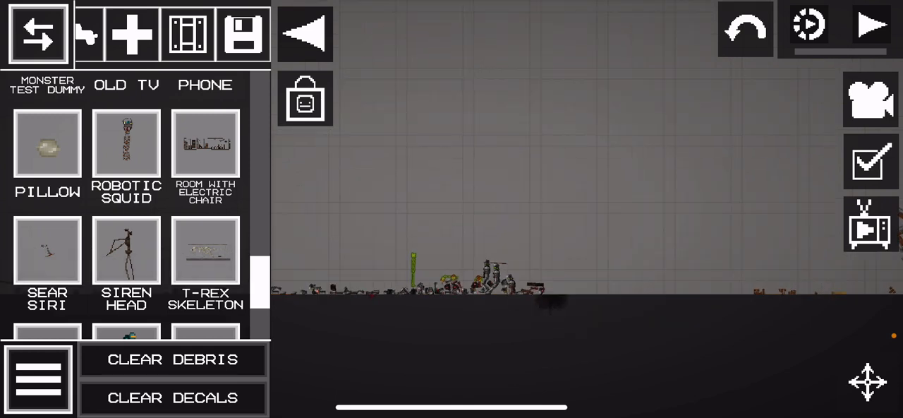
Spawn the Blue Sword from Stabbing weapons and drive it through the squid's head
{"action": "left_click", "coordinate": [871, 27]}
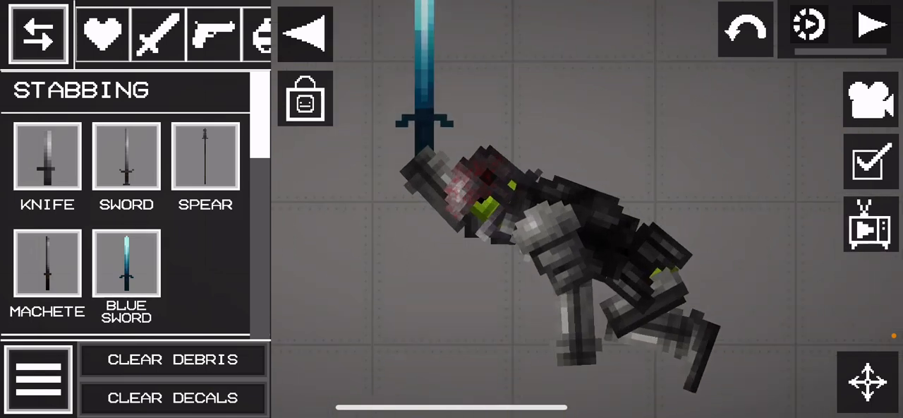
Open the No Ads panel with the TV/ads button
{"action": "left_click", "coordinate": [869, 27]}
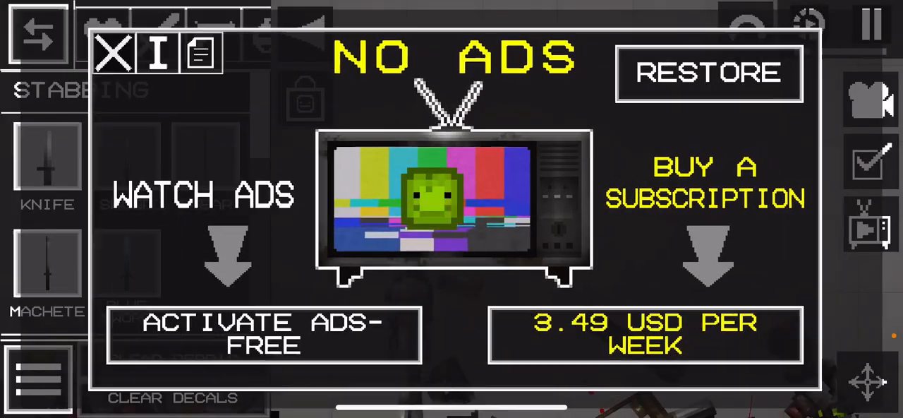
Close the No Ads offer panel with its X button
{"action": "left_click", "coordinate": [115, 53]}
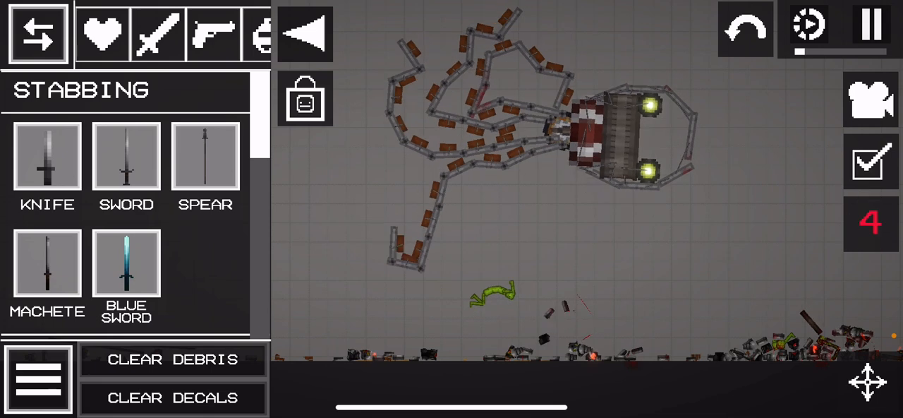
Pause the simulation and box-select the squid's tentacles and body parts for deletion
{"action": "left_click", "coordinate": [868, 26]}
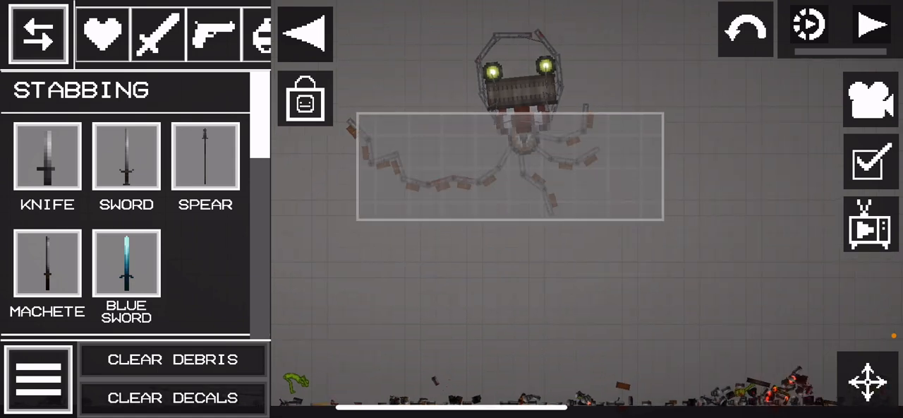
{"action": "left_click", "coordinate": [518, 162]}
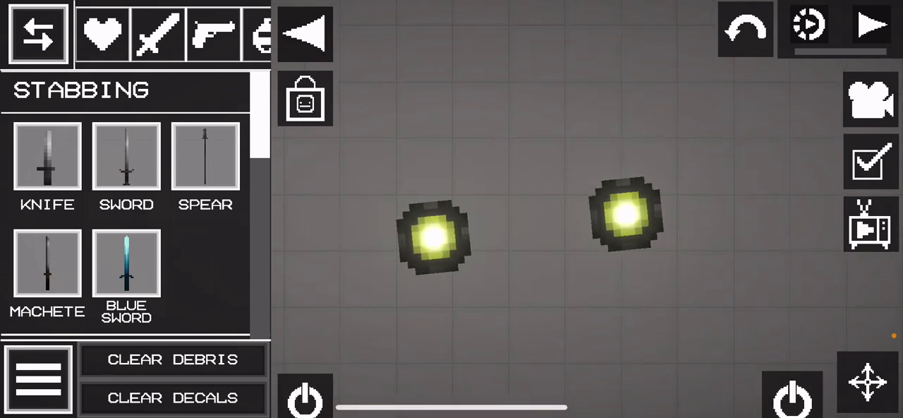
Pause, switch off the squid's eye light, then resume so the lights drop onto the debris
{"action": "left_click", "coordinate": [871, 27]}
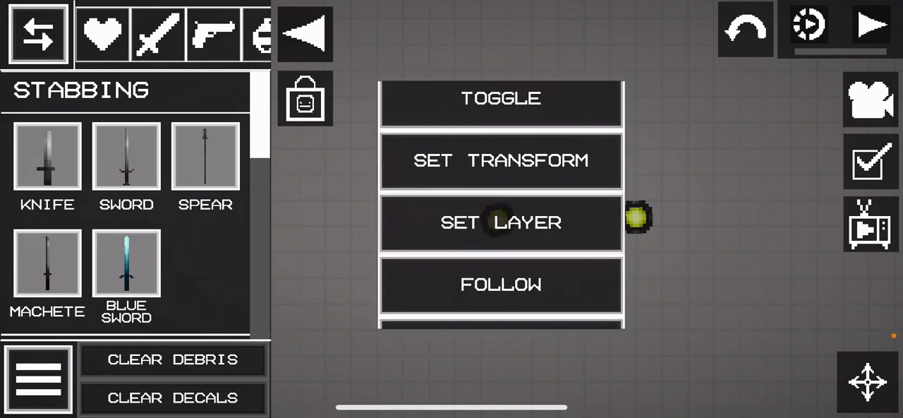
{"action": "left_click", "coordinate": [501, 222]}
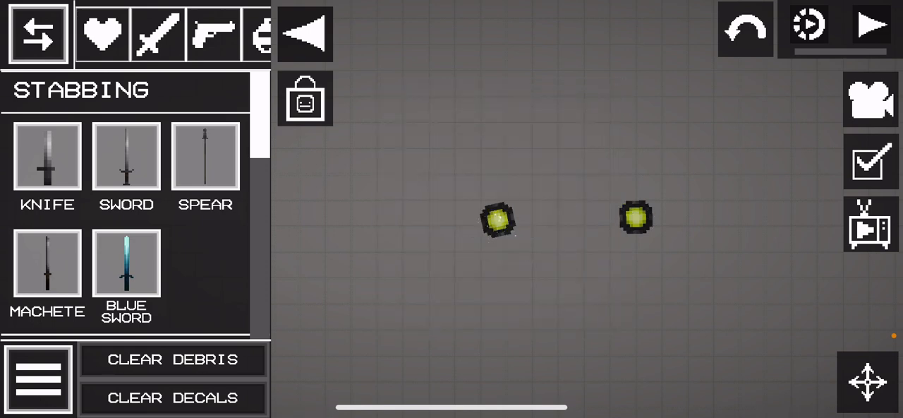
{"action": "left_click", "coordinate": [871, 26]}
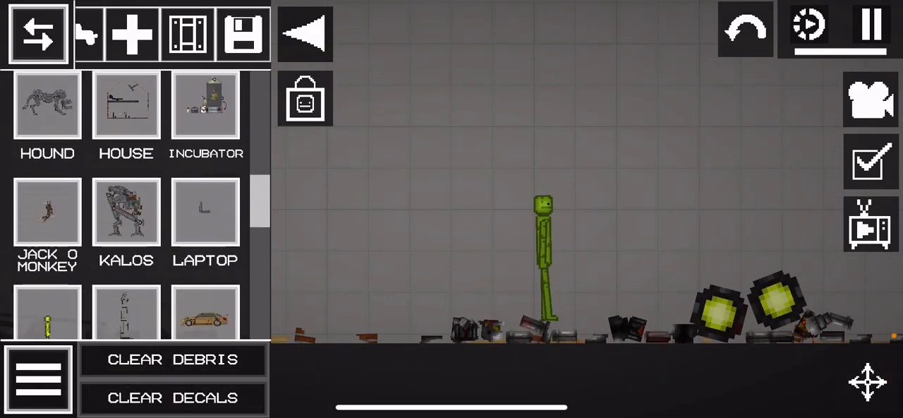
Scroll down the Misc spawn list toward Robotic Squid for the underwater scene
{"action": "scroll", "scroll_direction": "down", "scroll_amount": 3}
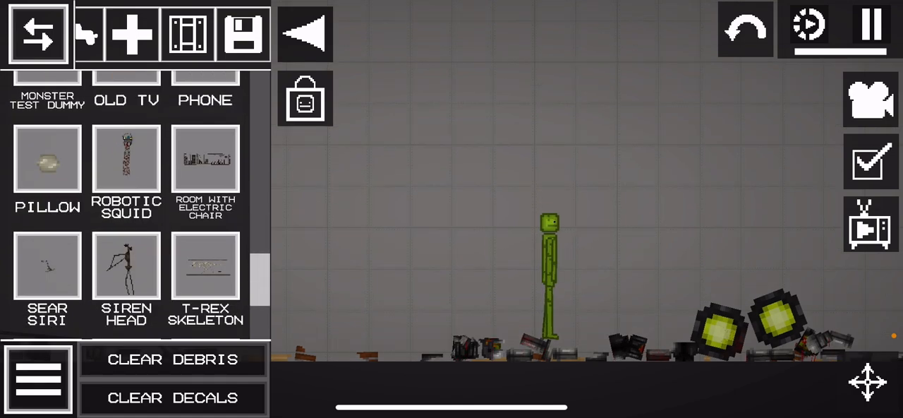
{"action": "scroll", "scroll_direction": "down", "scroll_amount": 3}
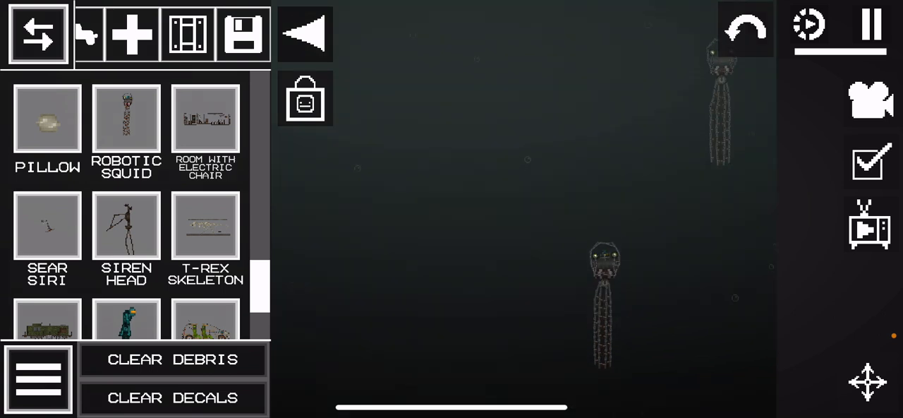
Toggle the simulation pause to place a robotic squid on the grey grid map
{"action": "left_click", "coordinate": [869, 26]}
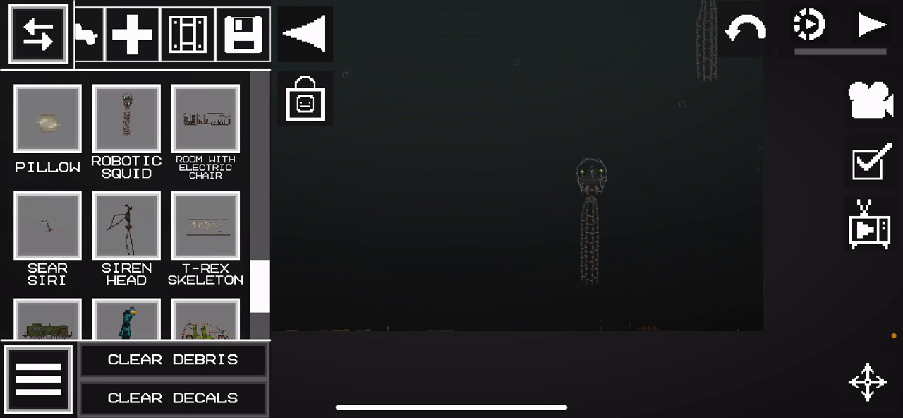
{"action": "left_click", "coordinate": [870, 26]}
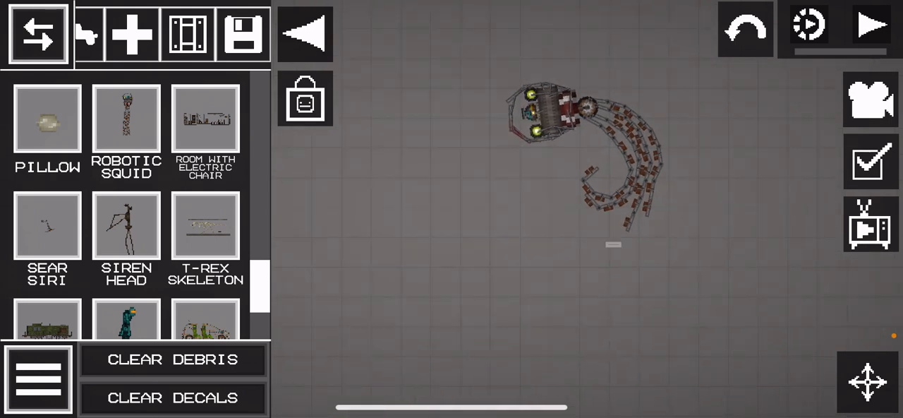
Delete the squid's tentacles, then toggle play so the wheeled head drops away
{"action": "left_click", "coordinate": [557, 109]}
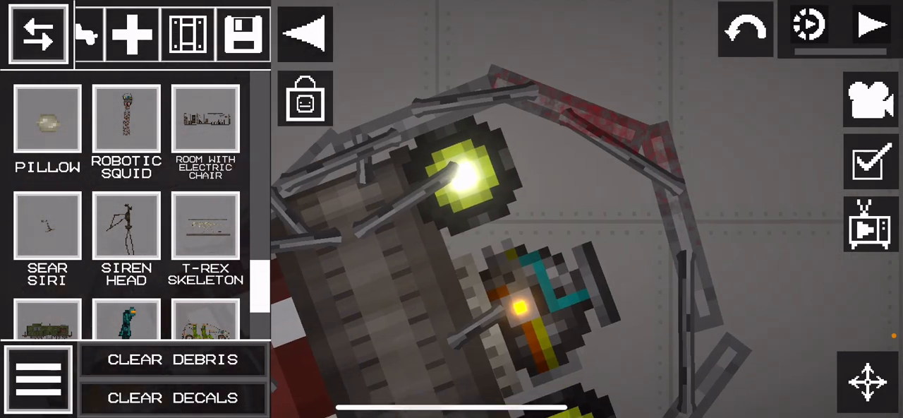
{"action": "left_click", "coordinate": [867, 26]}
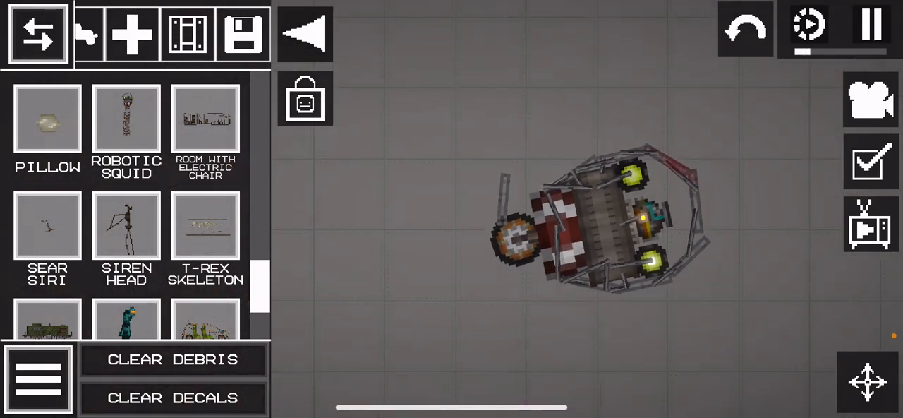
{"action": "left_click", "coordinate": [868, 26]}
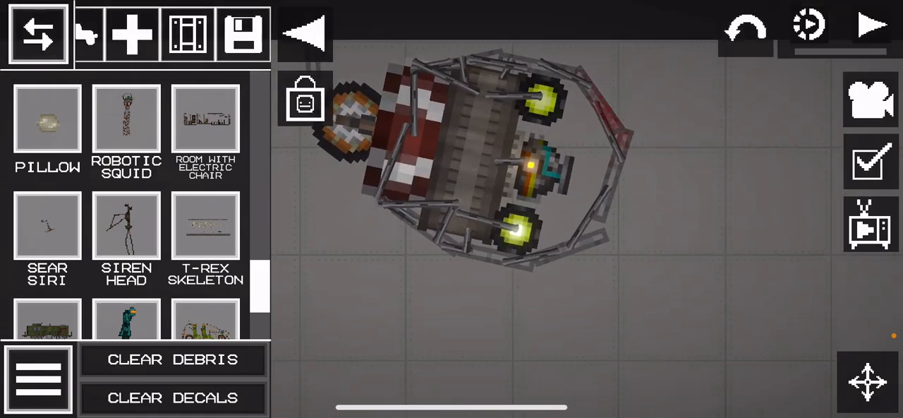
{"action": "left_click", "coordinate": [871, 24]}
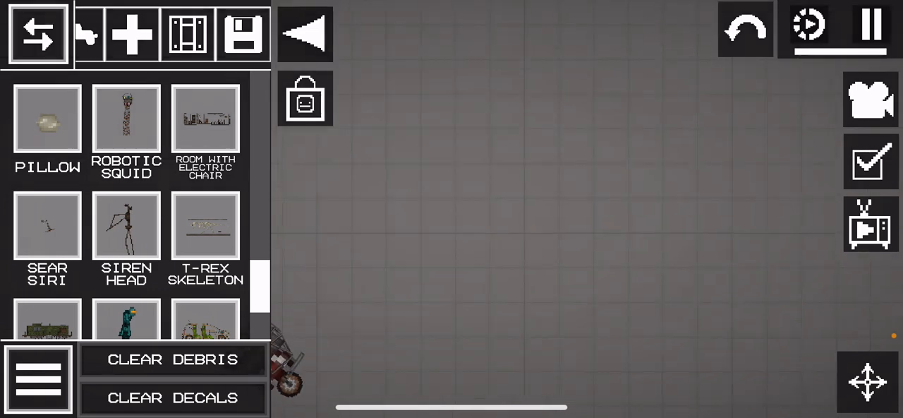
Spawn water at the bottom of the map below the grey grid
{"action": "left_click", "coordinate": [172, 359]}
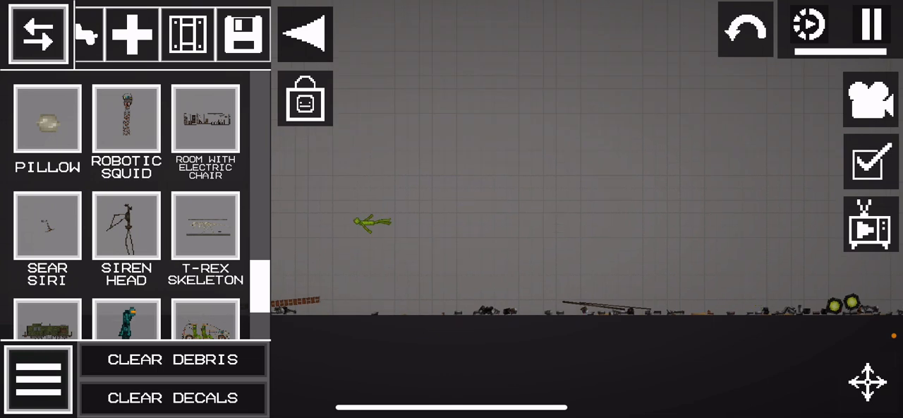
{"action": "left_click", "coordinate": [172, 359]}
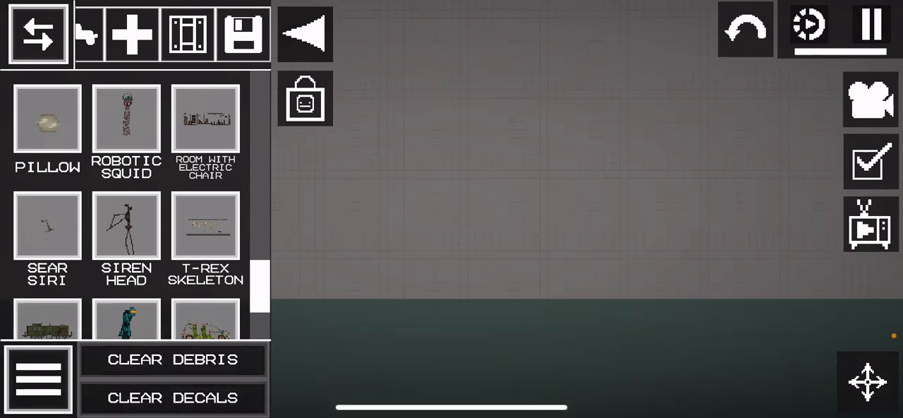